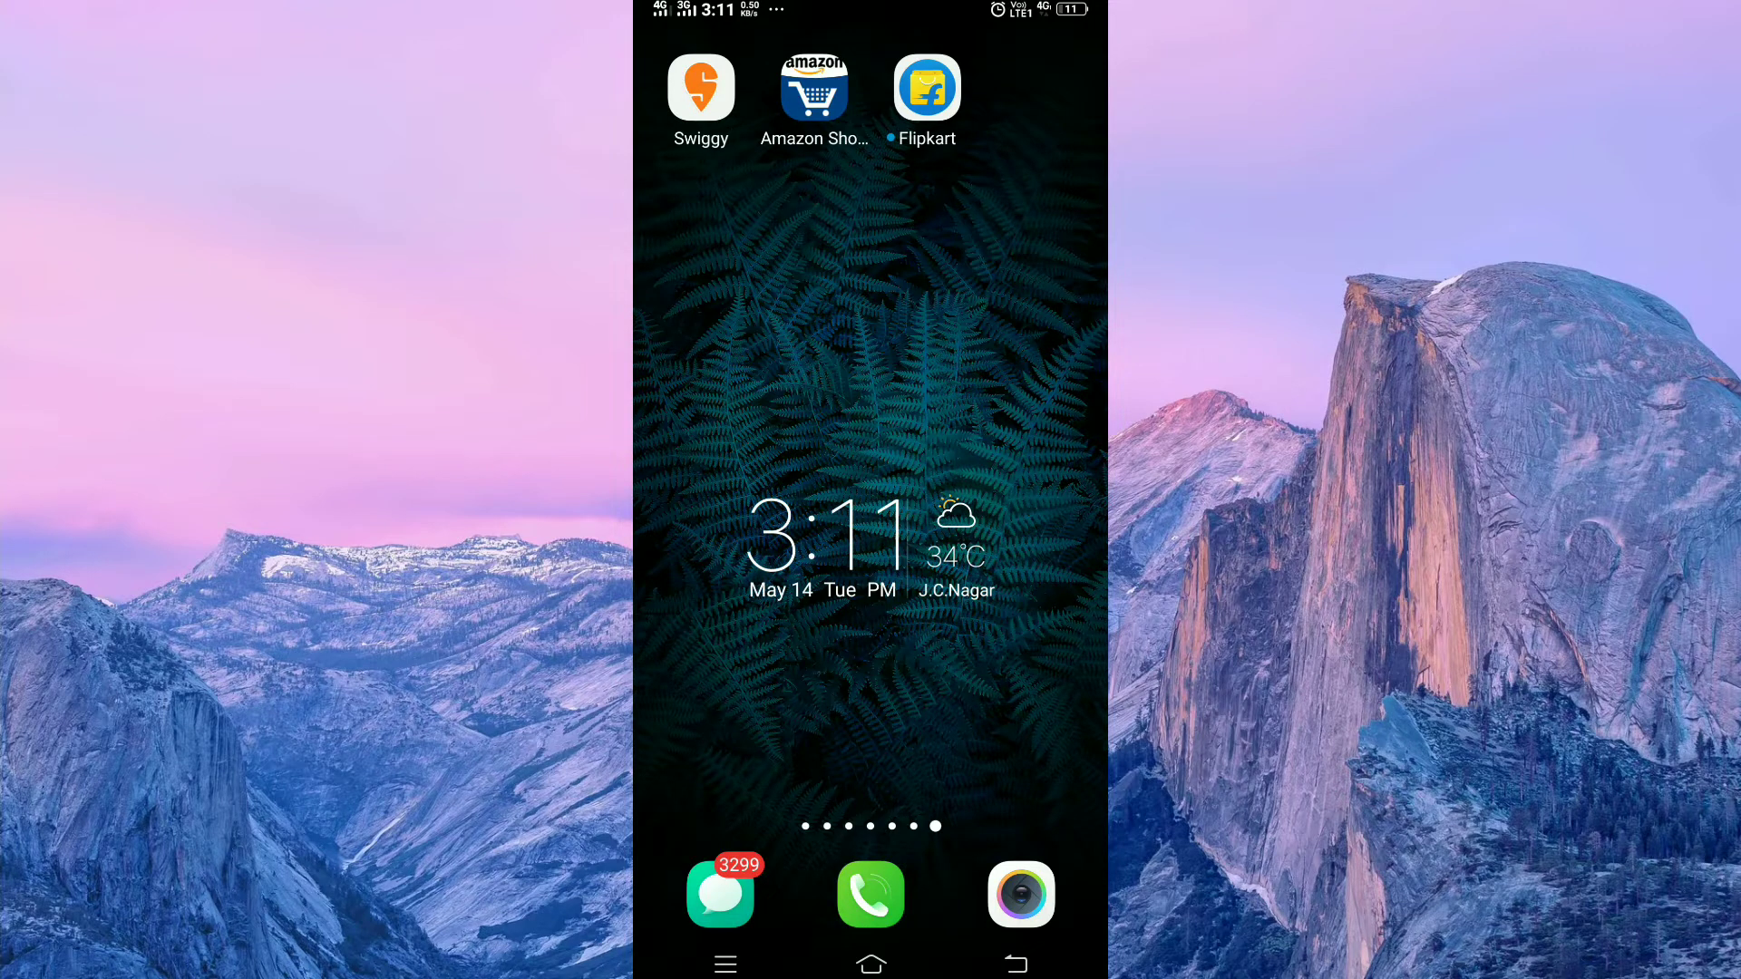
- Launch Amazon Shopping from the home screen to load its storefront
click(812, 88)
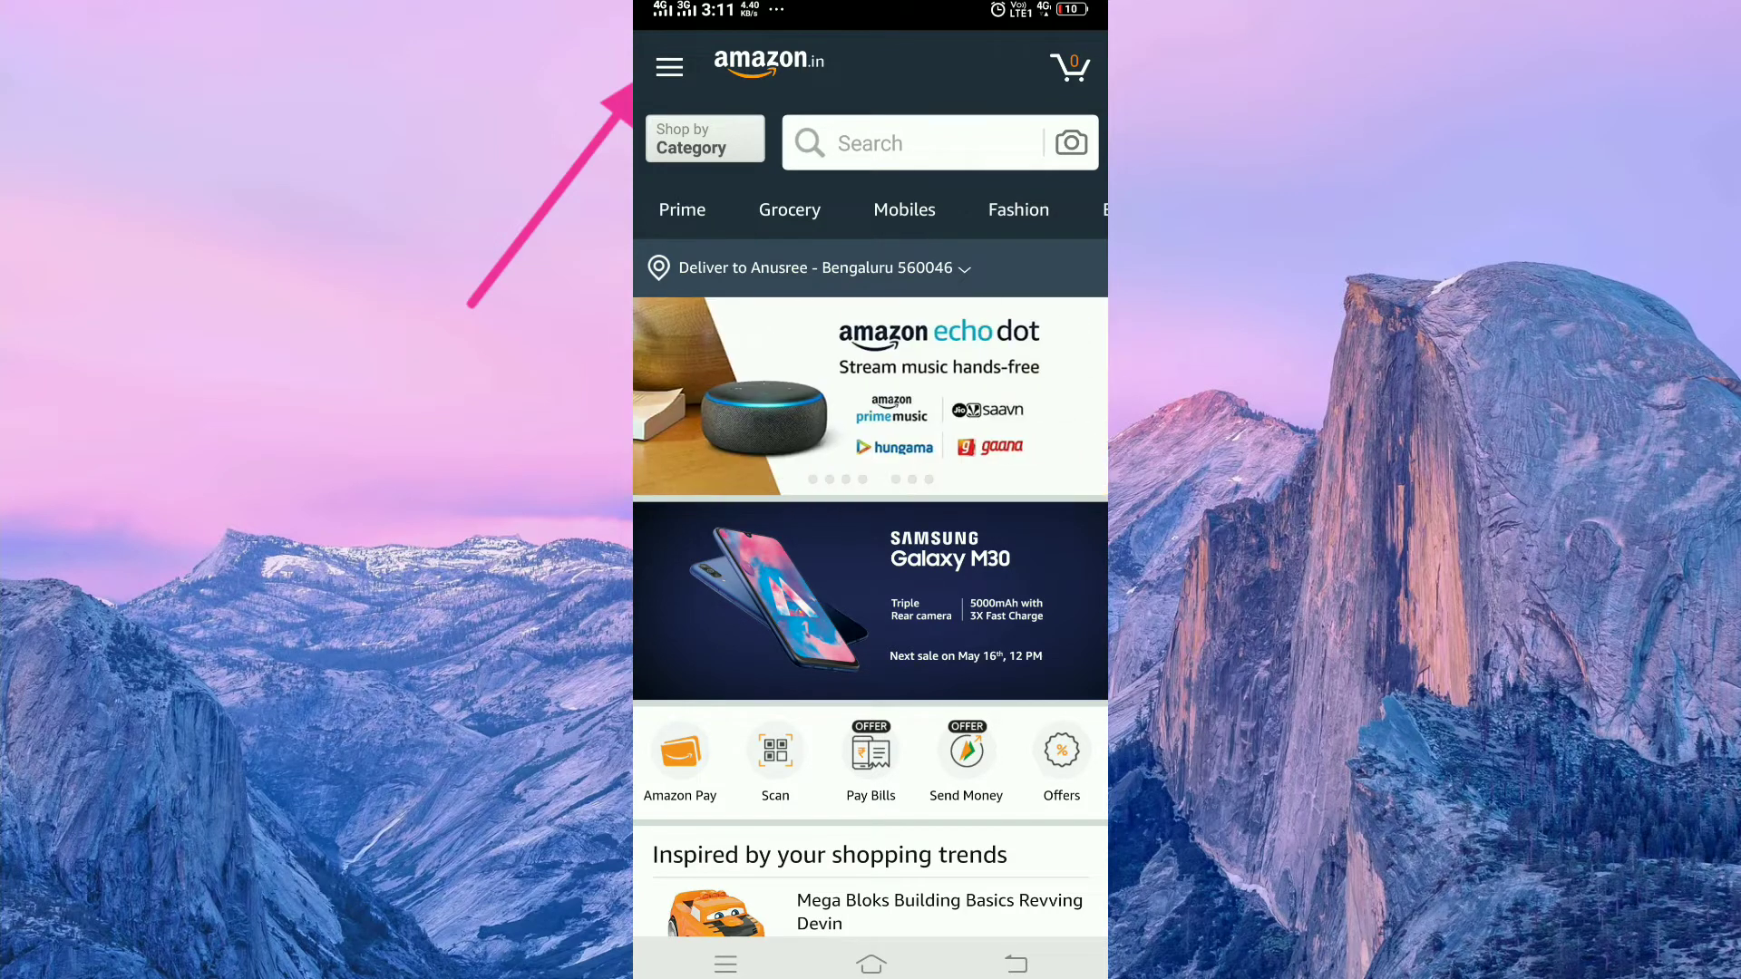
- Go to Your Orders and open cancellation for the order arriving Thursday
click(669, 66)
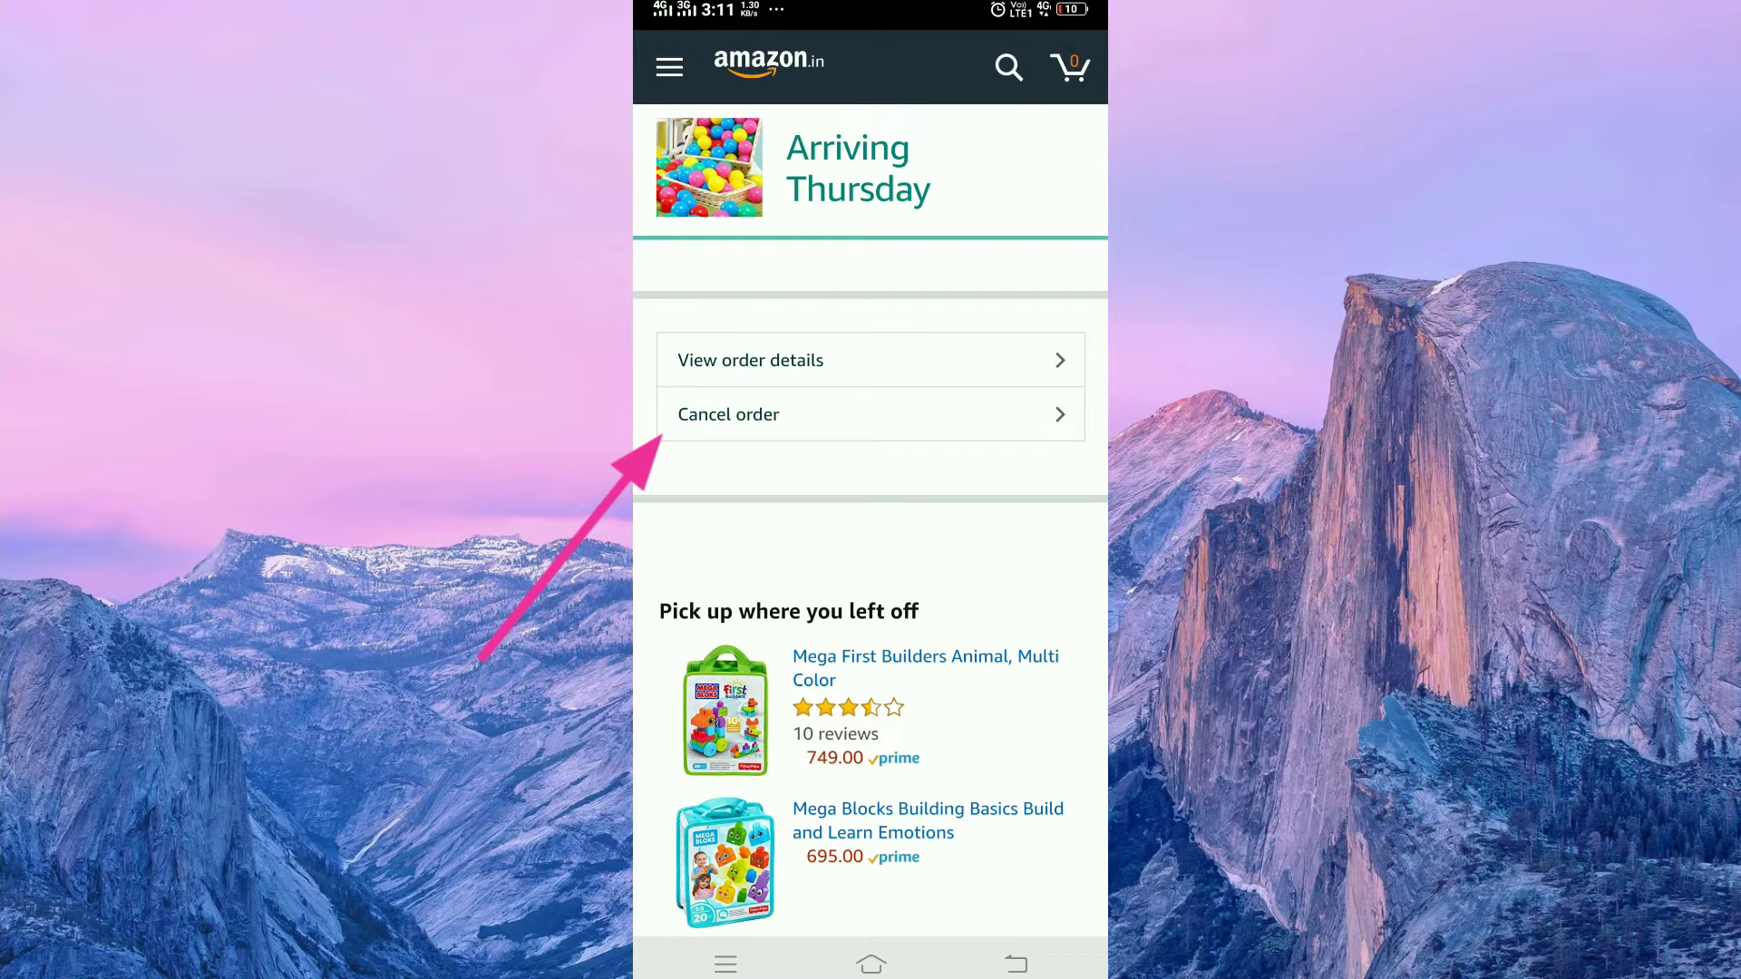
click(728, 414)
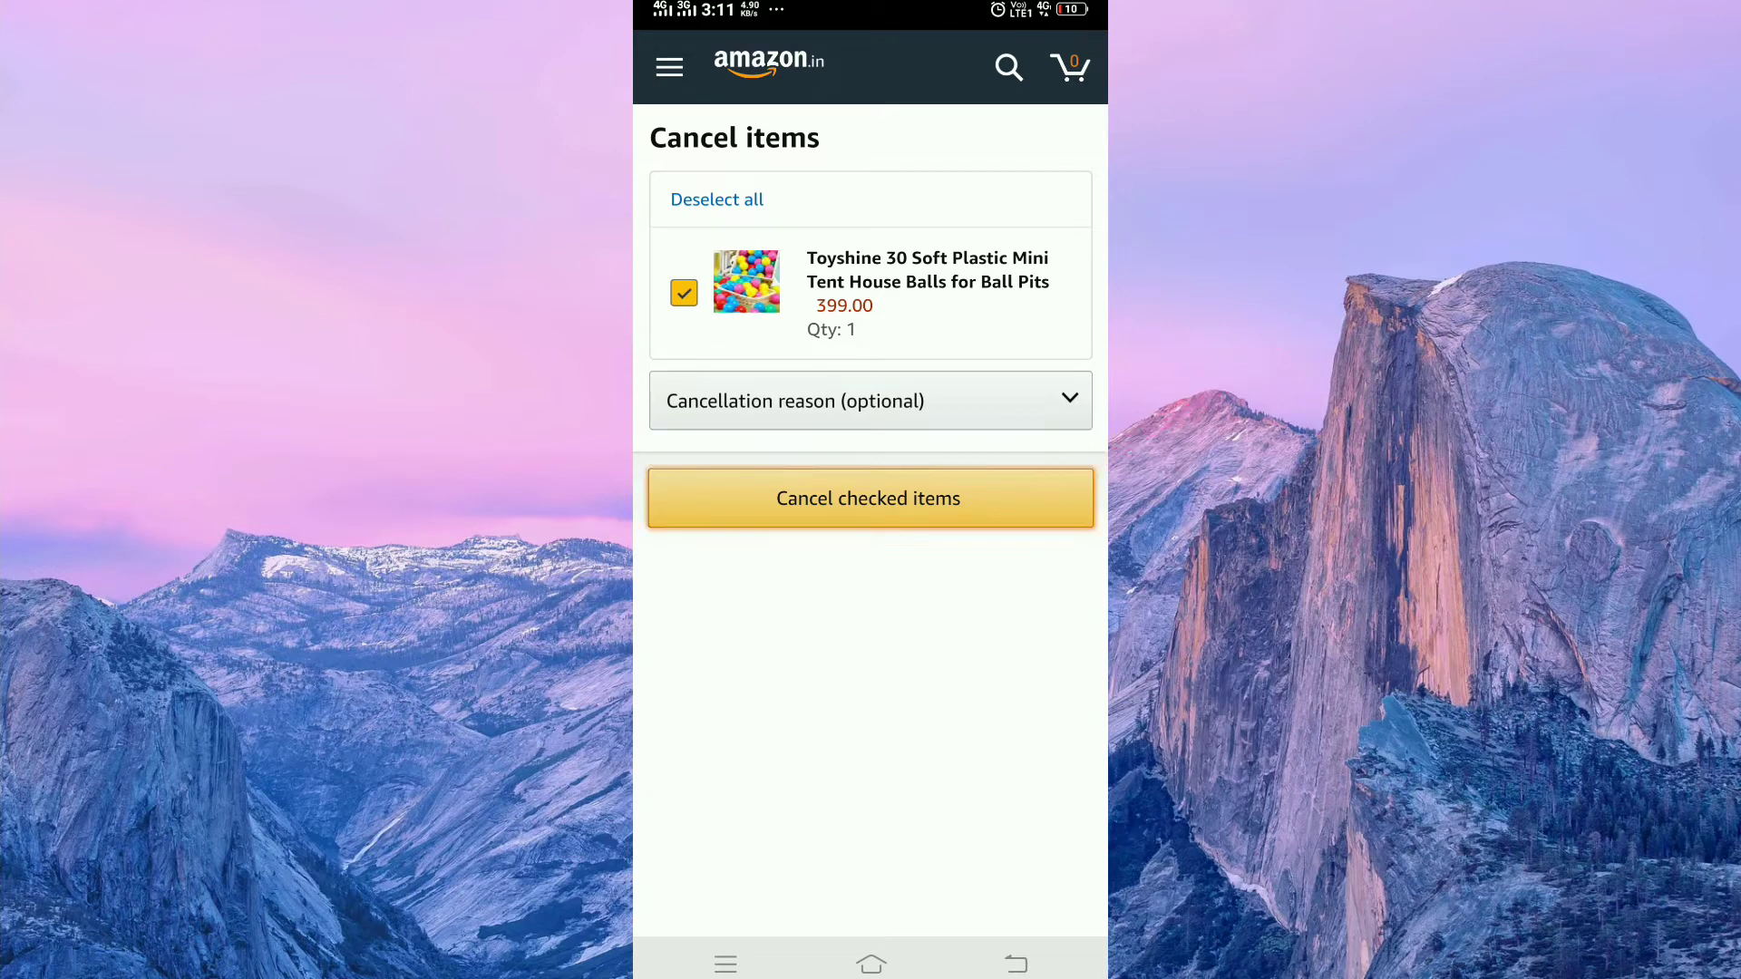
- Confirm cancelling the checked Toyshine ball pit balls item
click(869, 497)
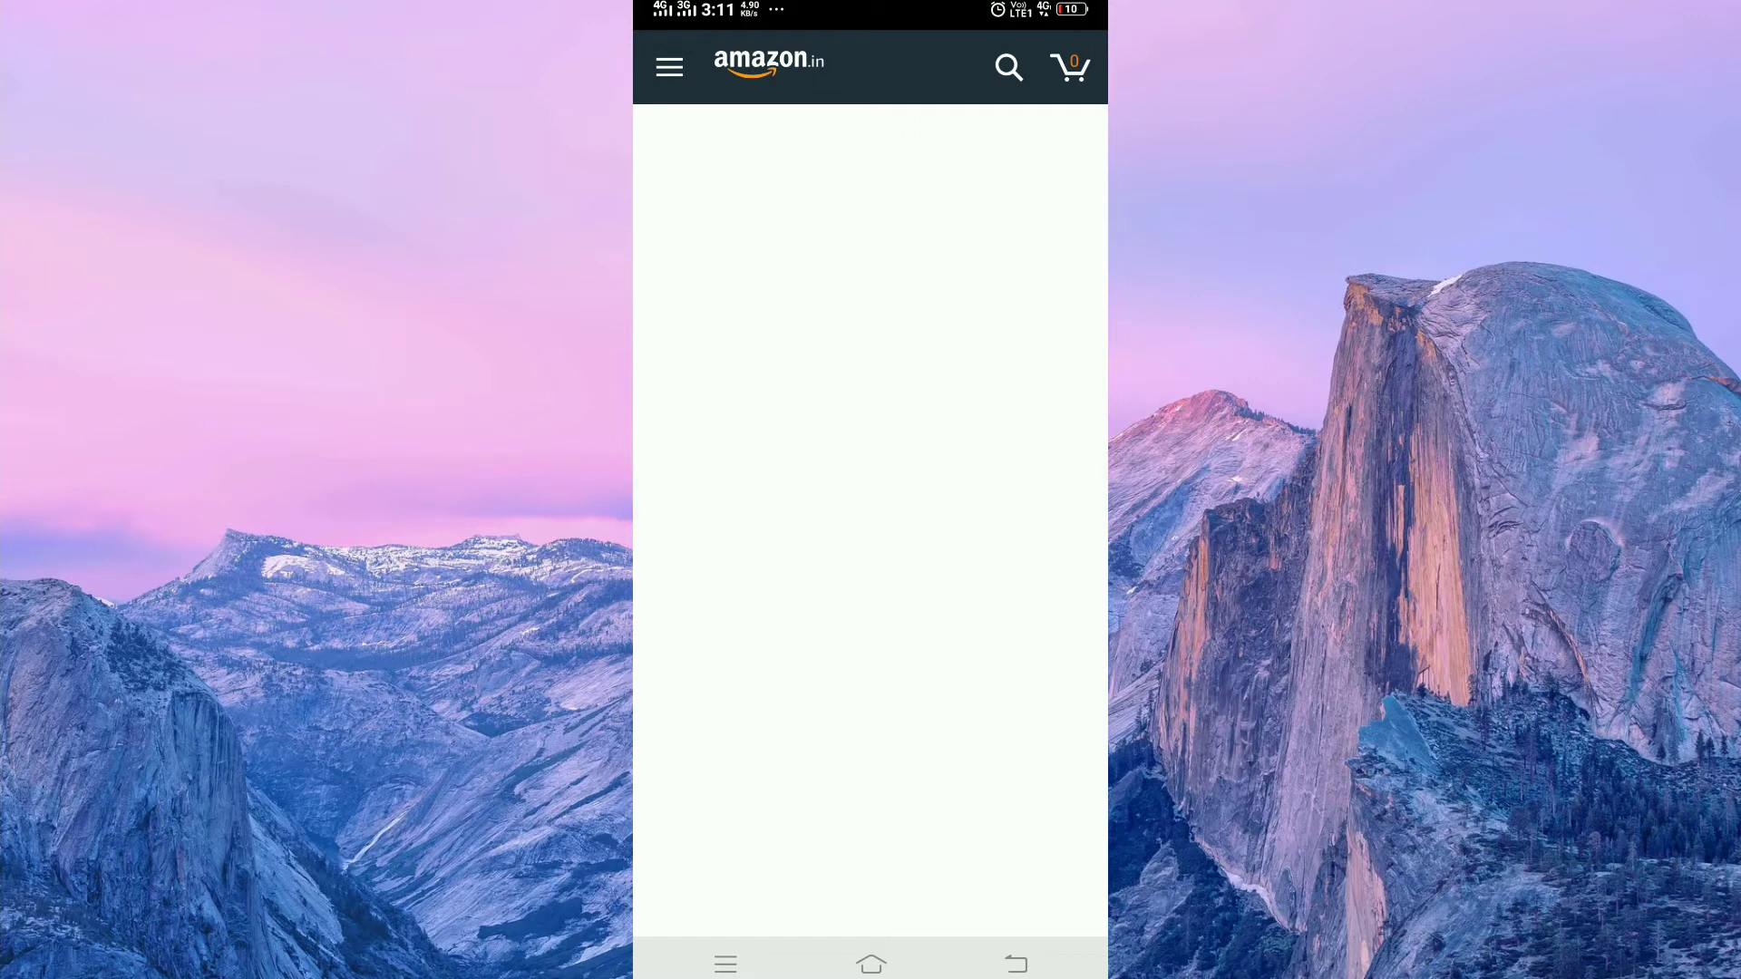